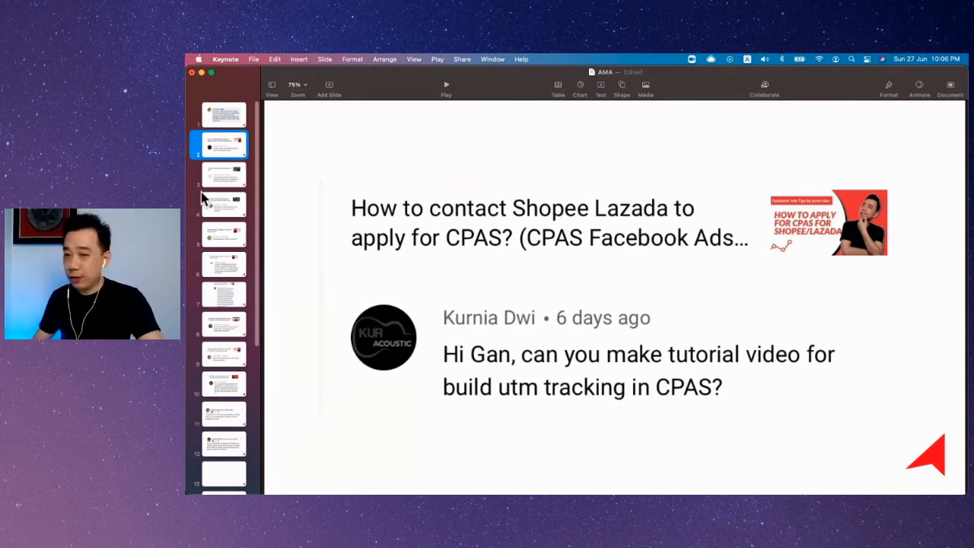
mouse_move(722, 266)
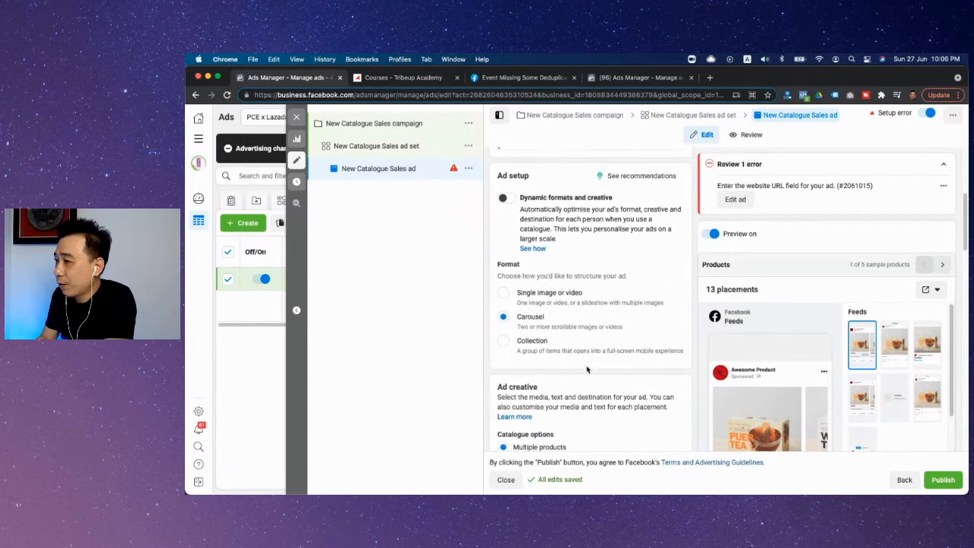
Scroll the ad setup panel past Ad creative and Languages to the empty URL parameters field.
scroll(down, 3)
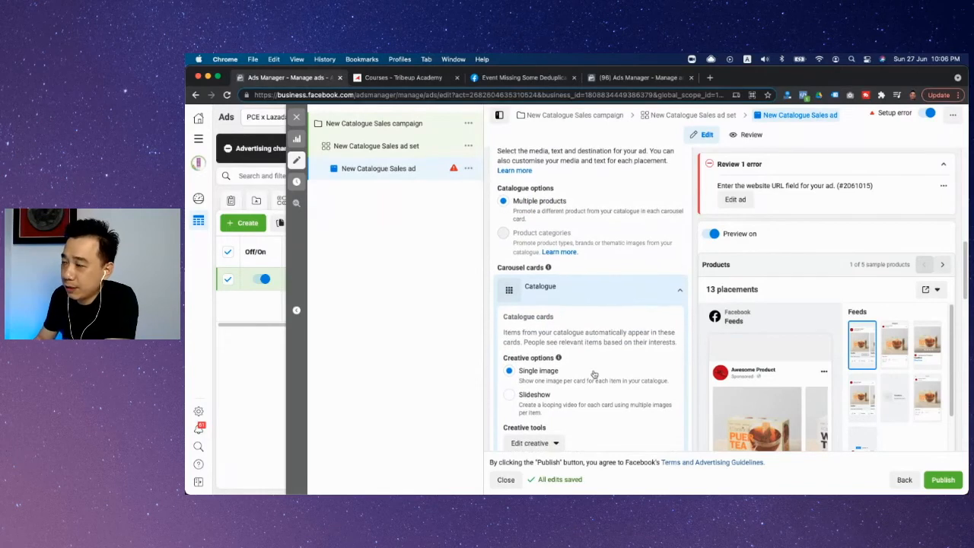
mouse_move(630, 305)
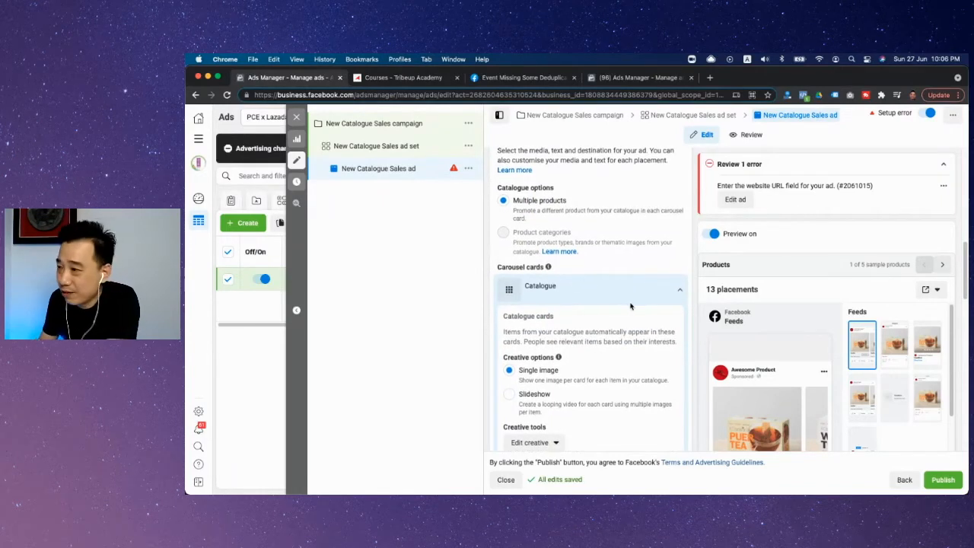
scroll(down, 3)
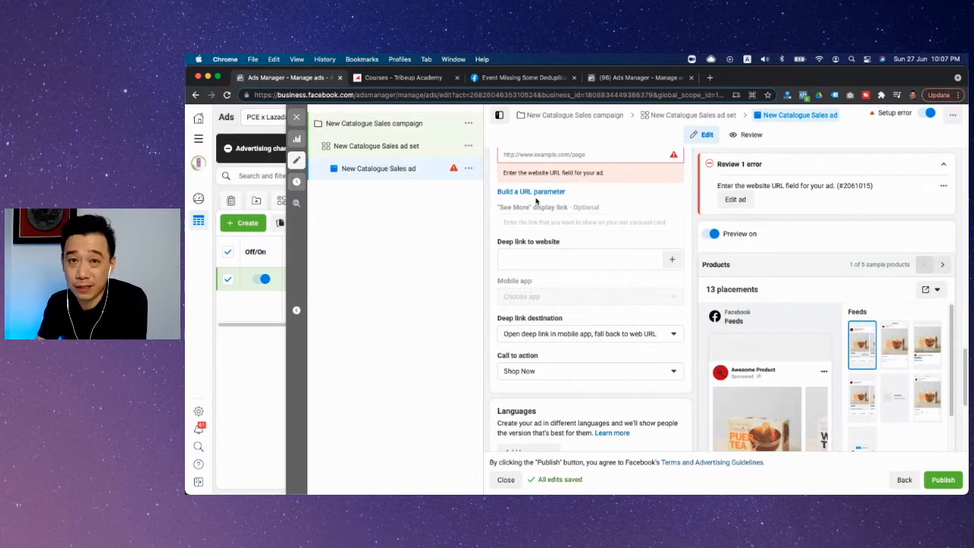
scroll(down, 3)
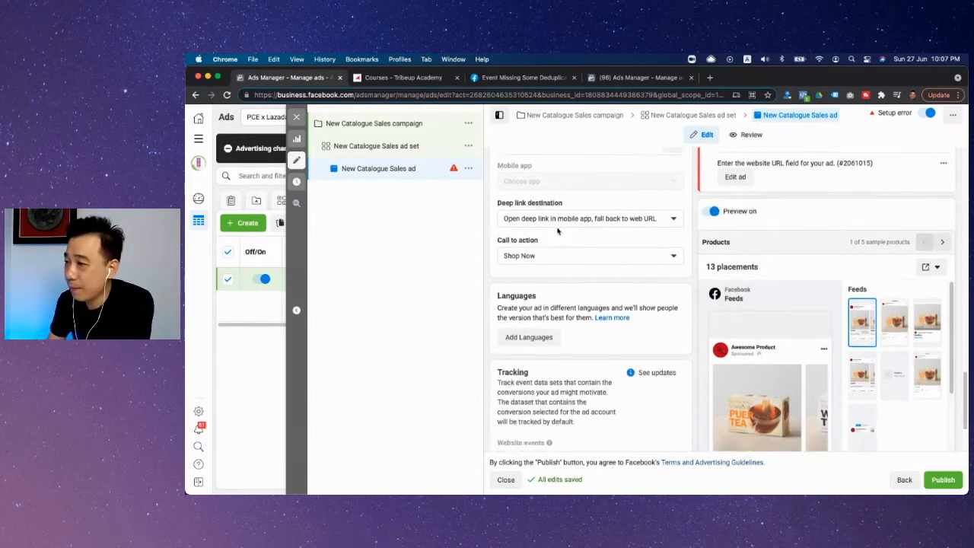
scroll(down, 3)
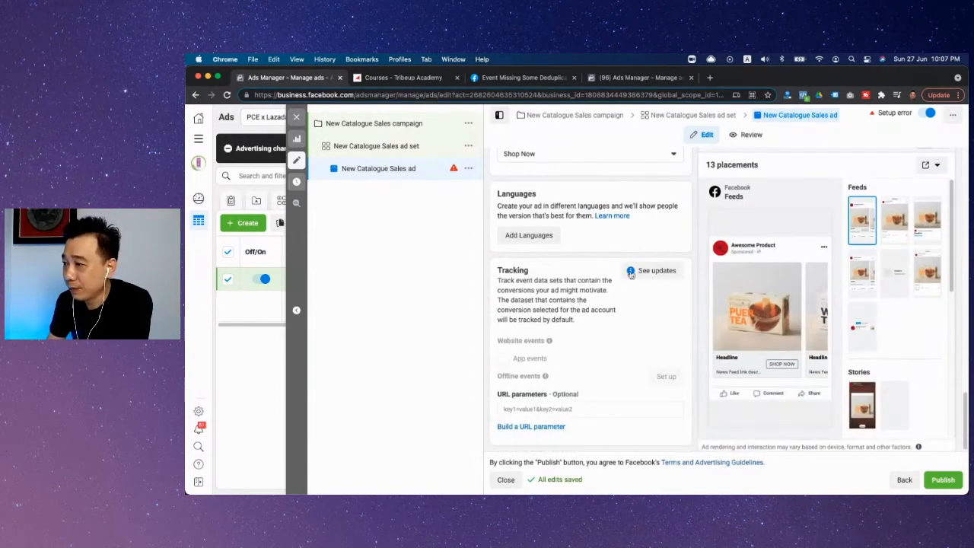
mouse_move(601, 328)
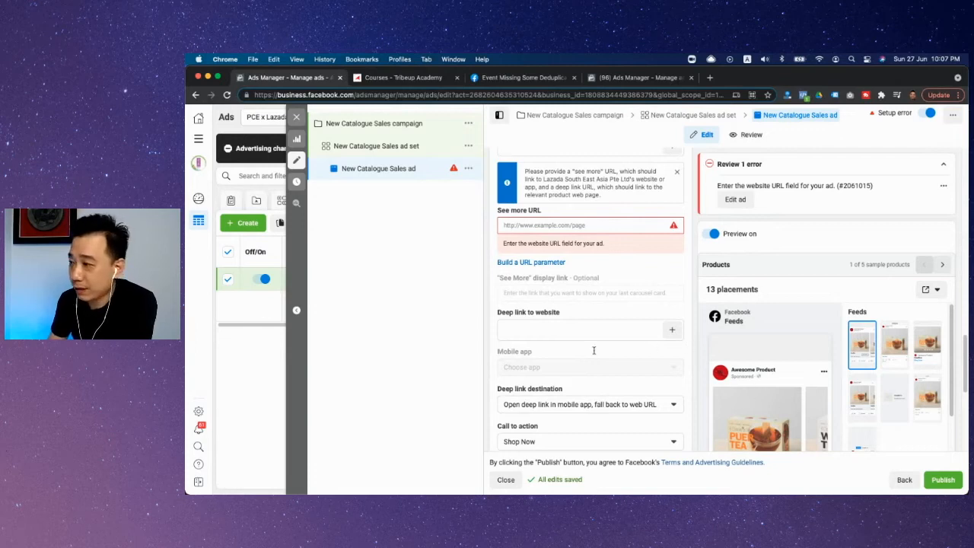
scroll(down, 3)
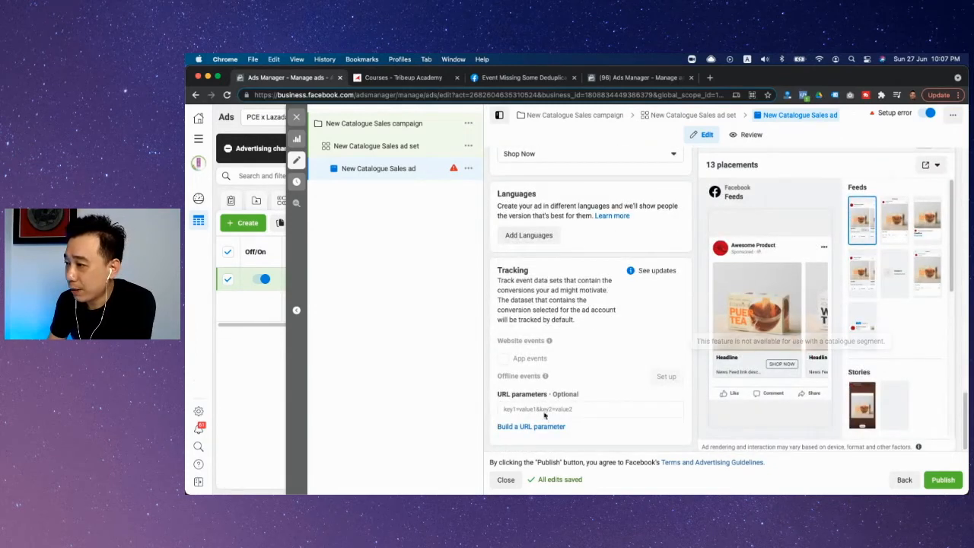
scroll(down, 3)
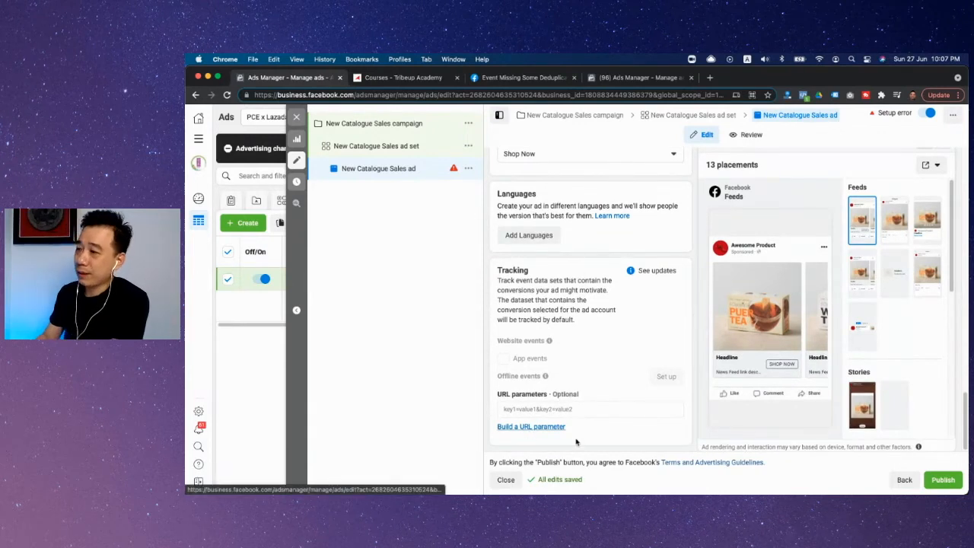
In the URL parameter builder, enter facebook as the campaign source.
click(531, 426)
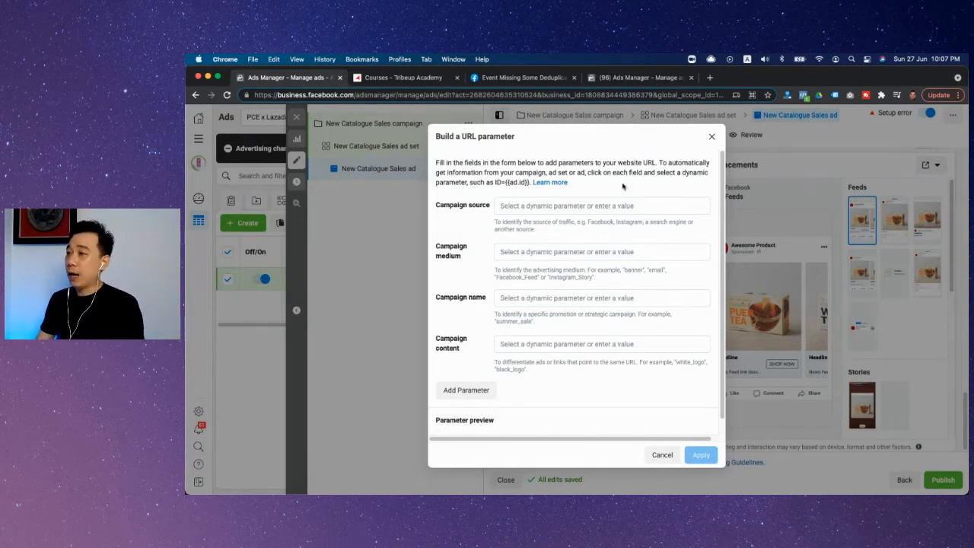
click(601, 205)
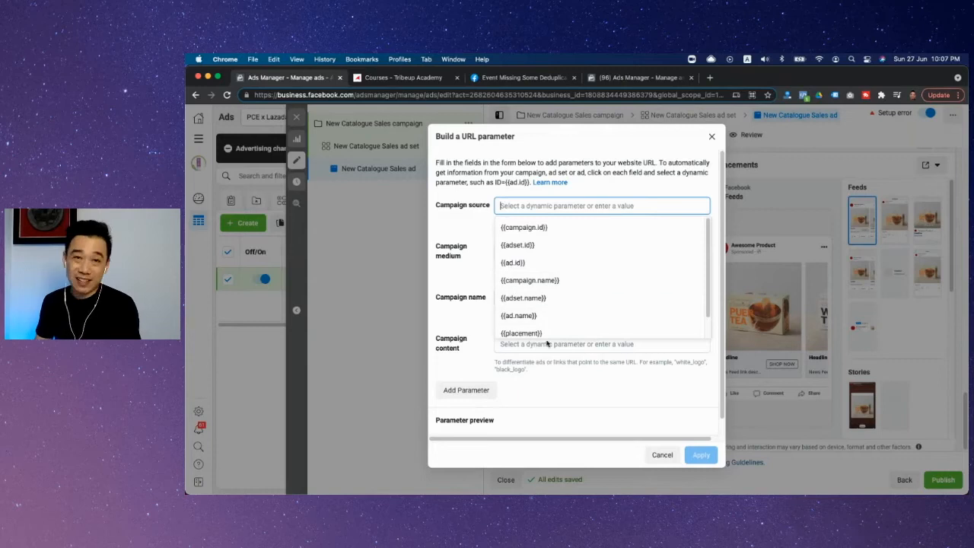
click(601, 251)
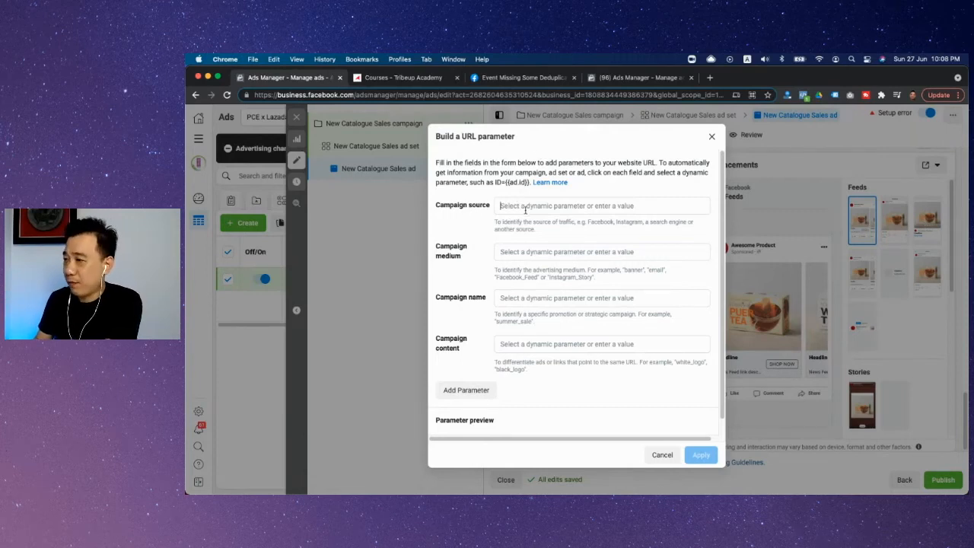
click(601, 205)
text(facebo\)
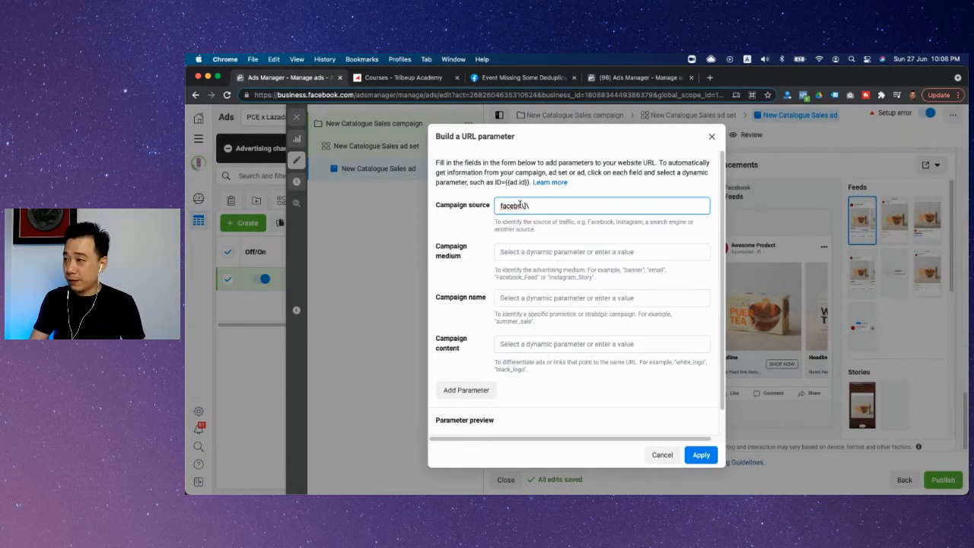
key(backspace)
text(ok)
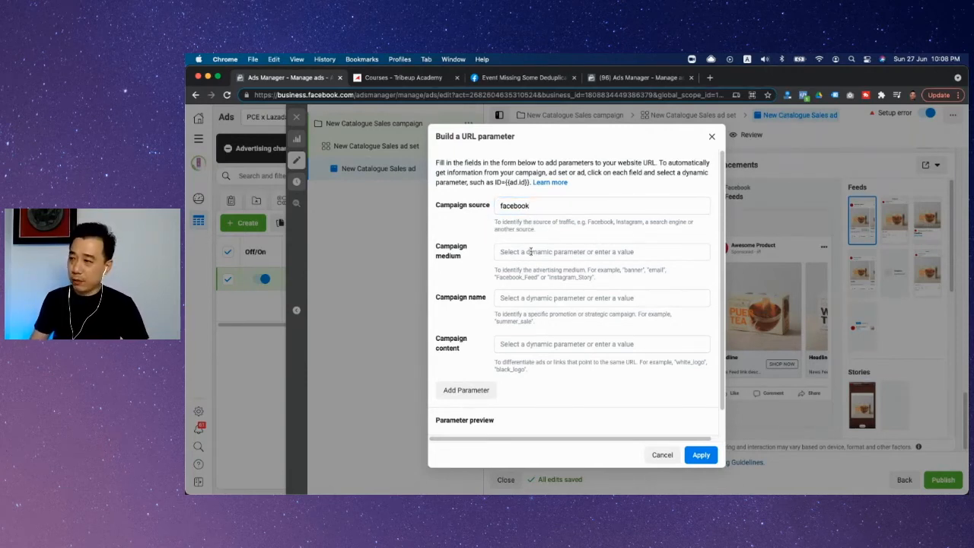
Choose the {{placement}} dynamic parameter as the campaign medium.
click(601, 251)
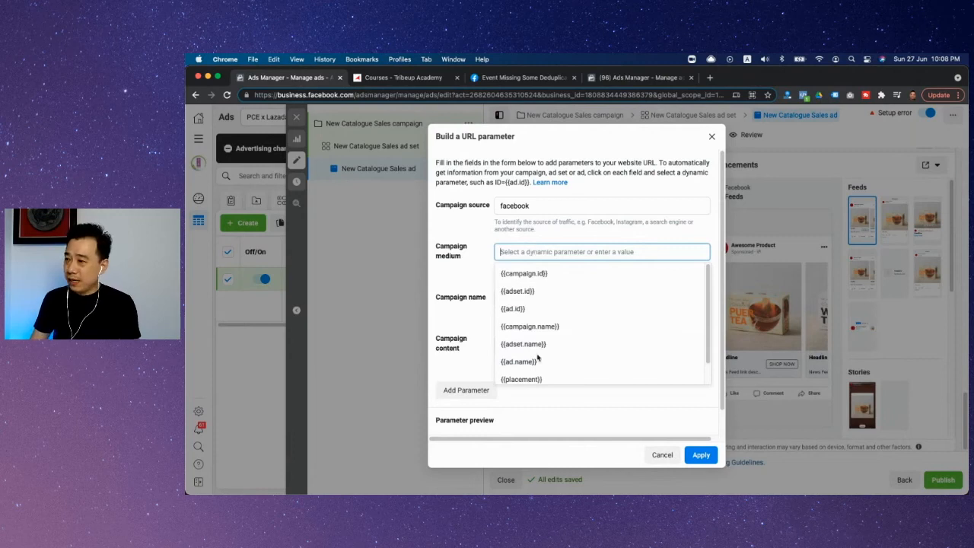
scroll(down, 3)
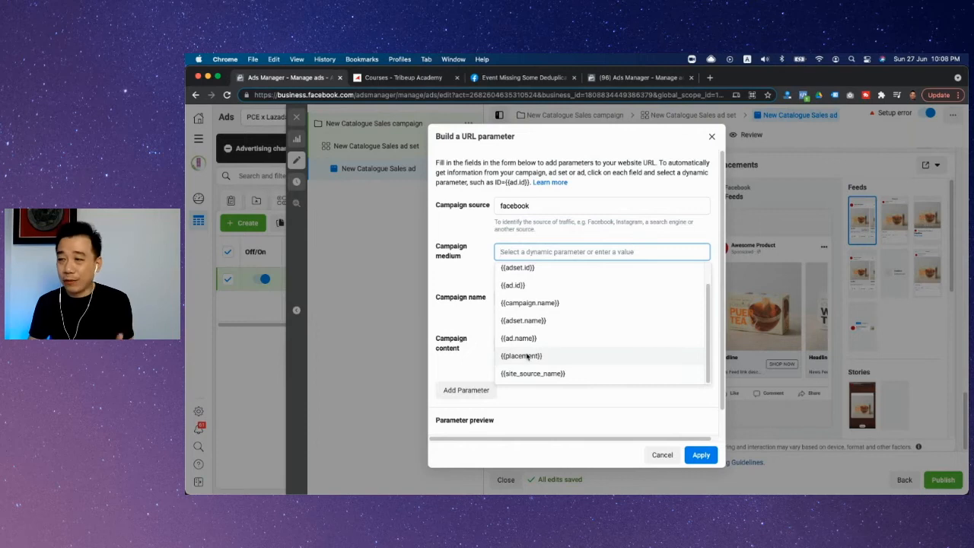
mouse_move(517, 363)
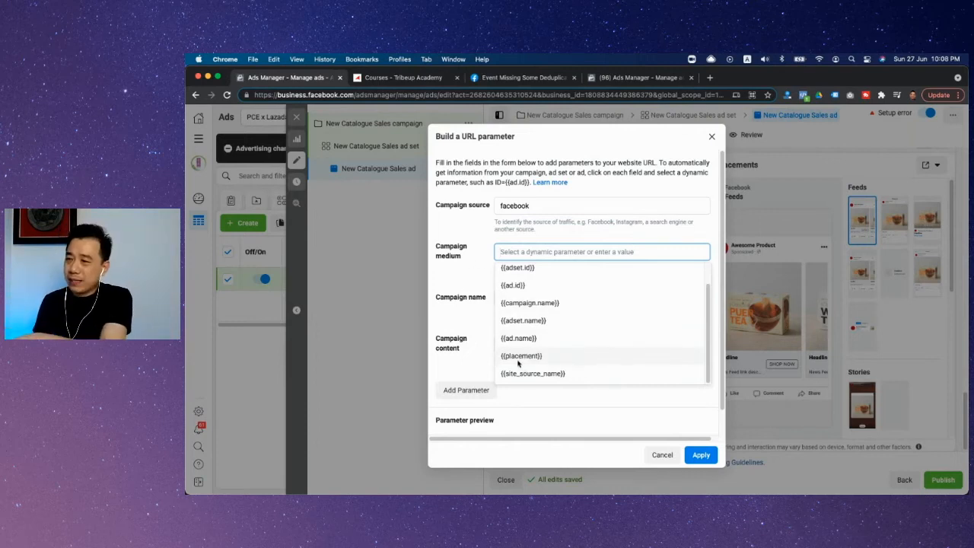
click(520, 356)
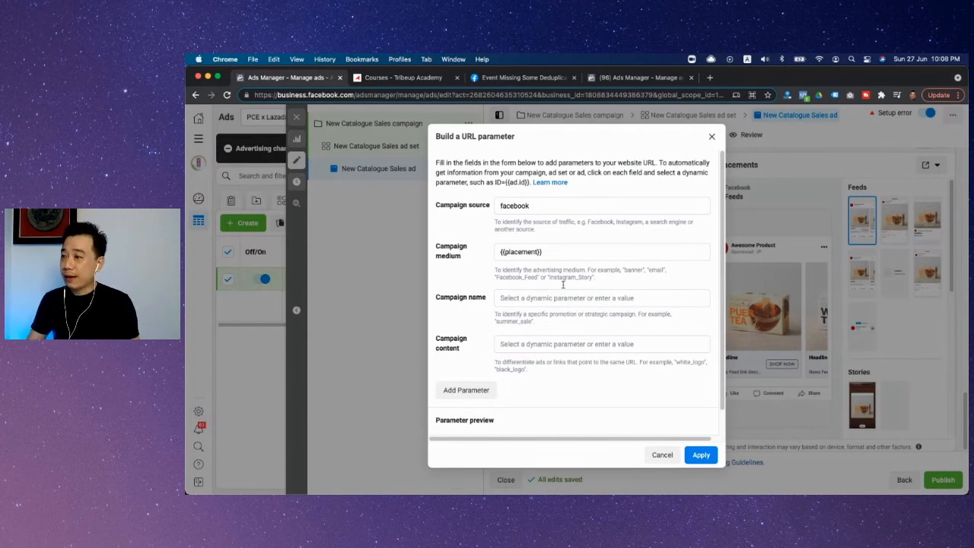
click(601, 298)
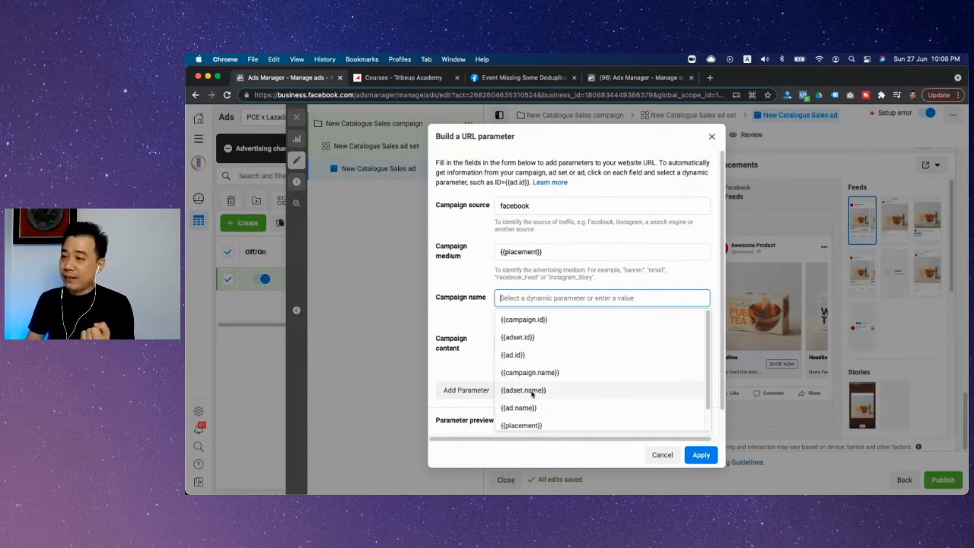
Set campaign name to {{adset.name}} and reopen campaign content's dynamic options for {{ad.name}}.
click(523, 389)
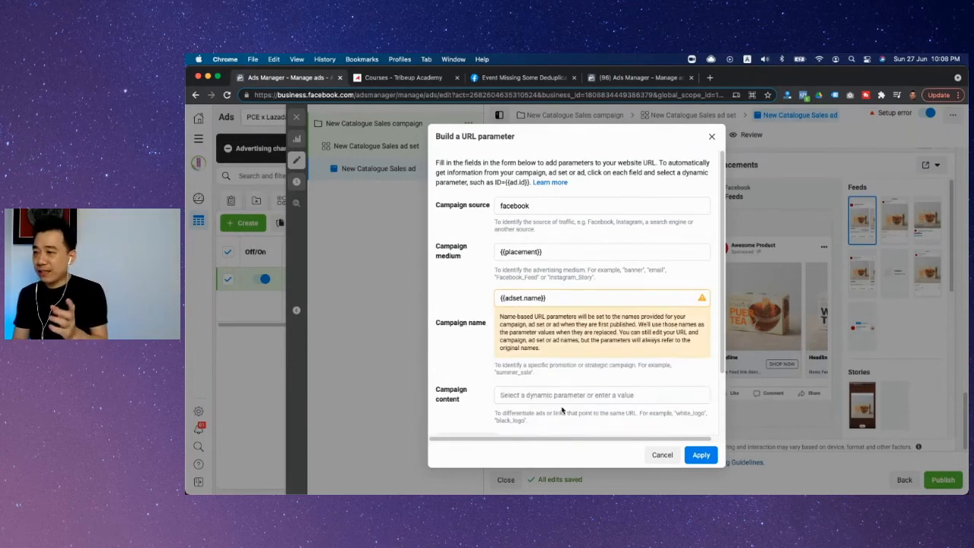
click(601, 394)
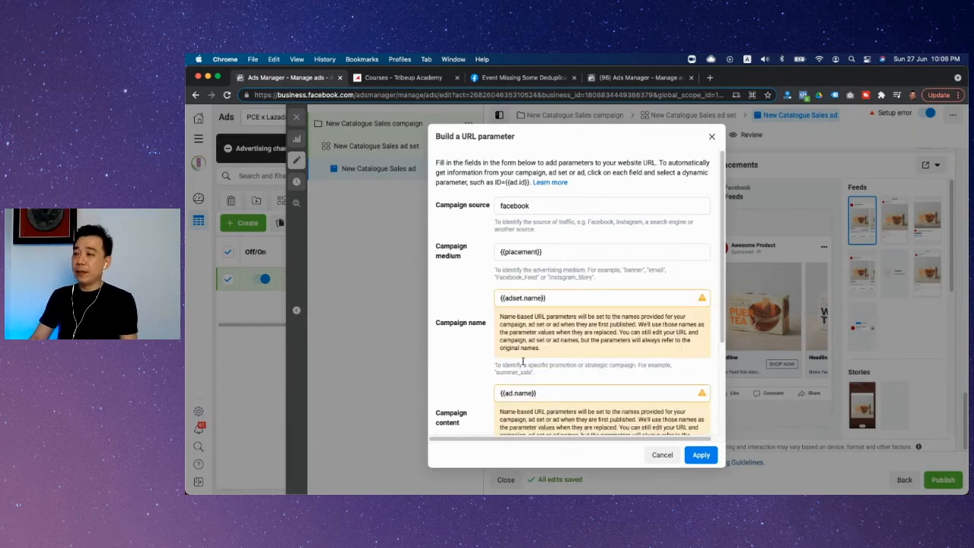
scroll(down, 3)
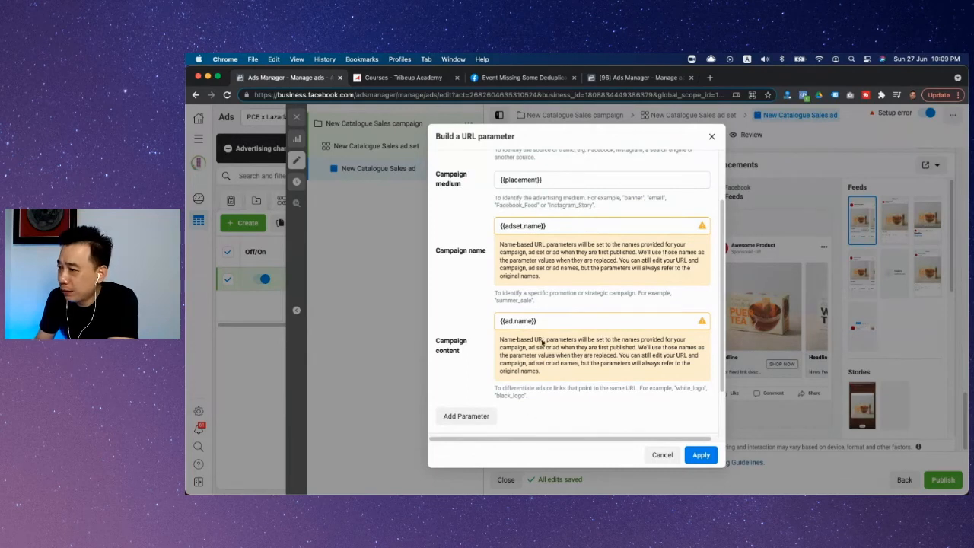
click(601, 320)
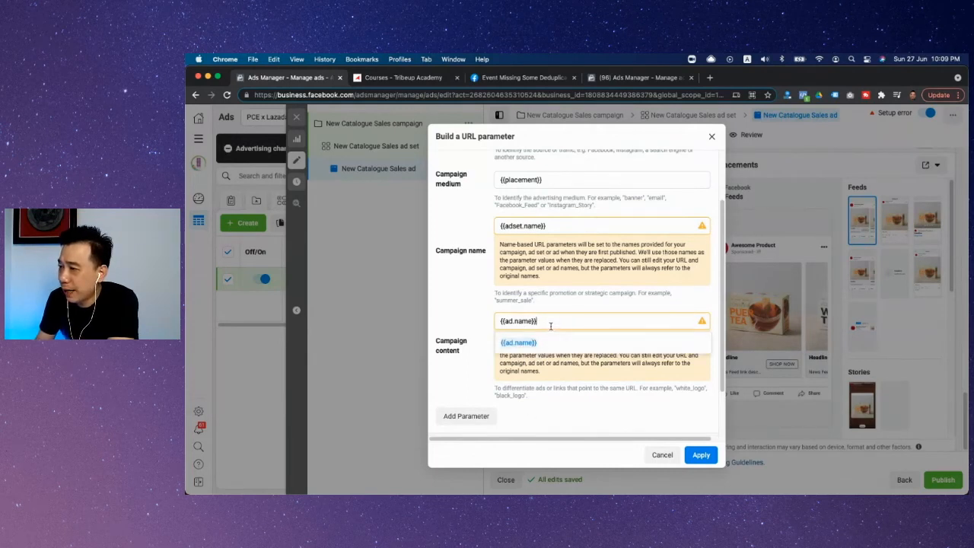
click(601, 320)
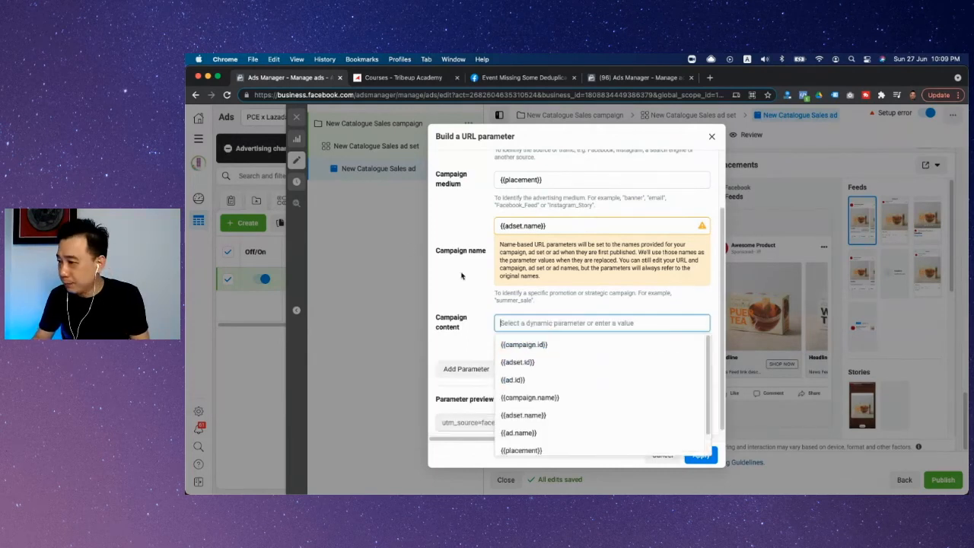